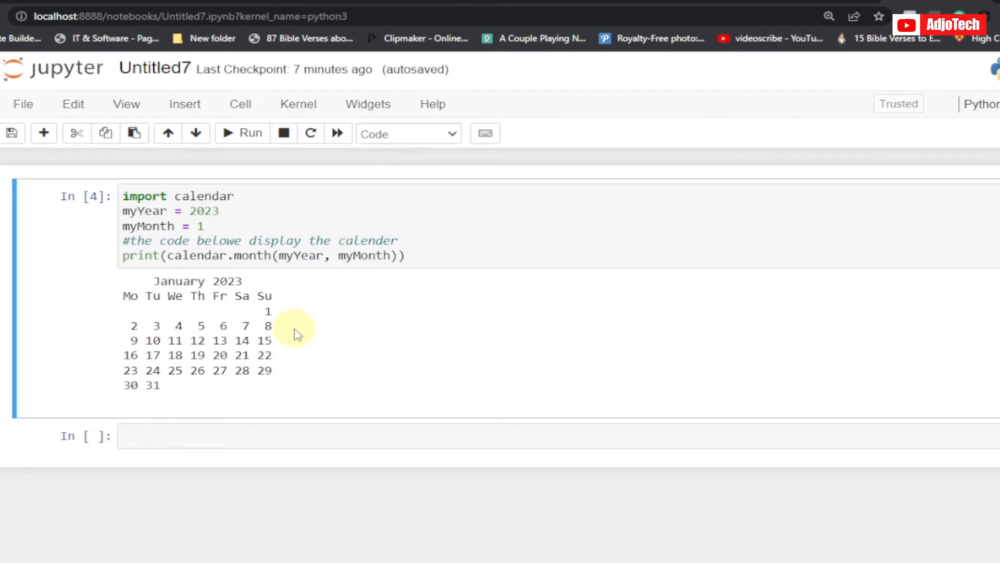
pyautogui.moveTo(308, 347)
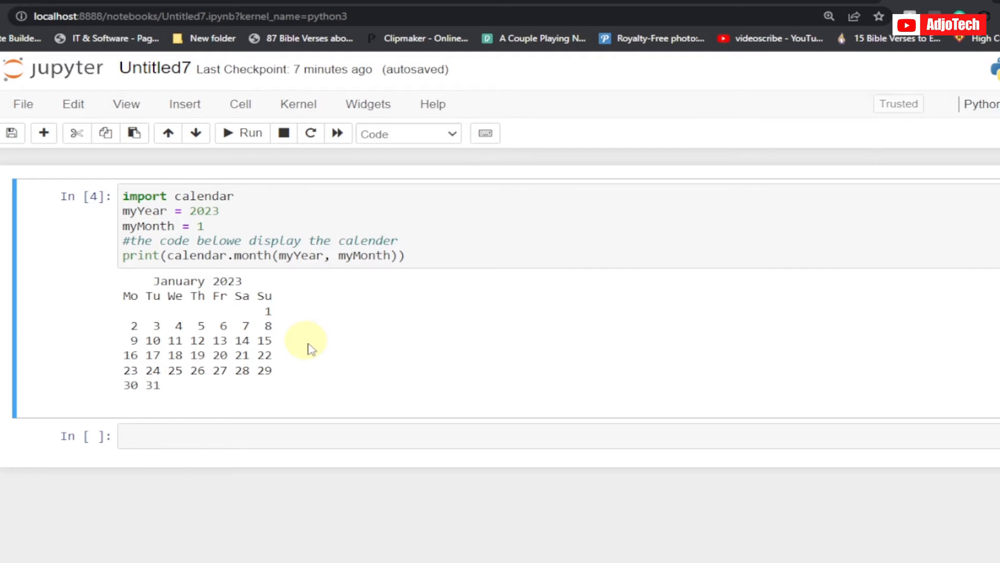
pyautogui.moveTo(337, 322)
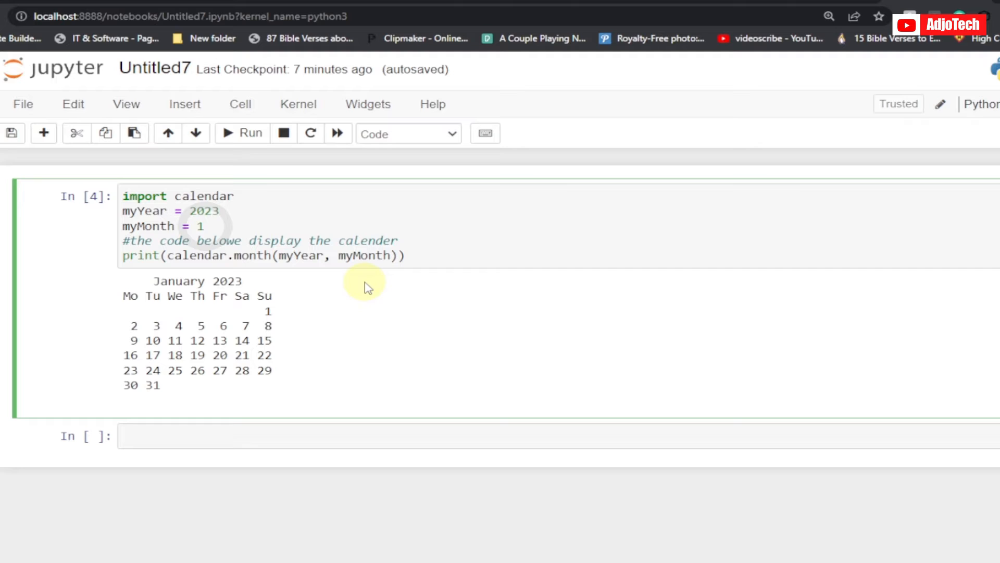
# Step: Edit myMonth to 4 and myYear to 2024, then re-run so the output shows April 2024
pyautogui.press('Backspace')
pyautogui.write('4')
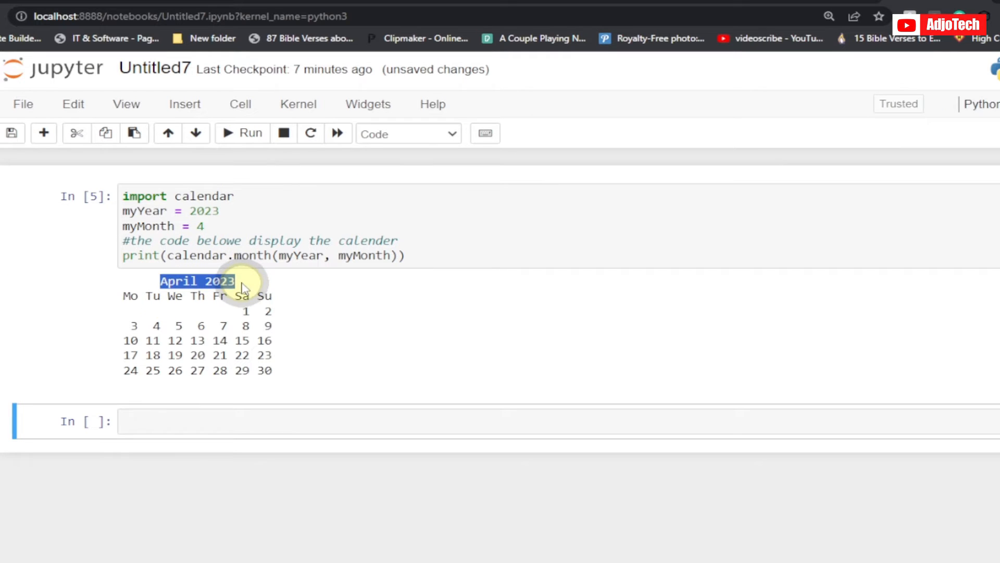
pyautogui.click(216, 211)
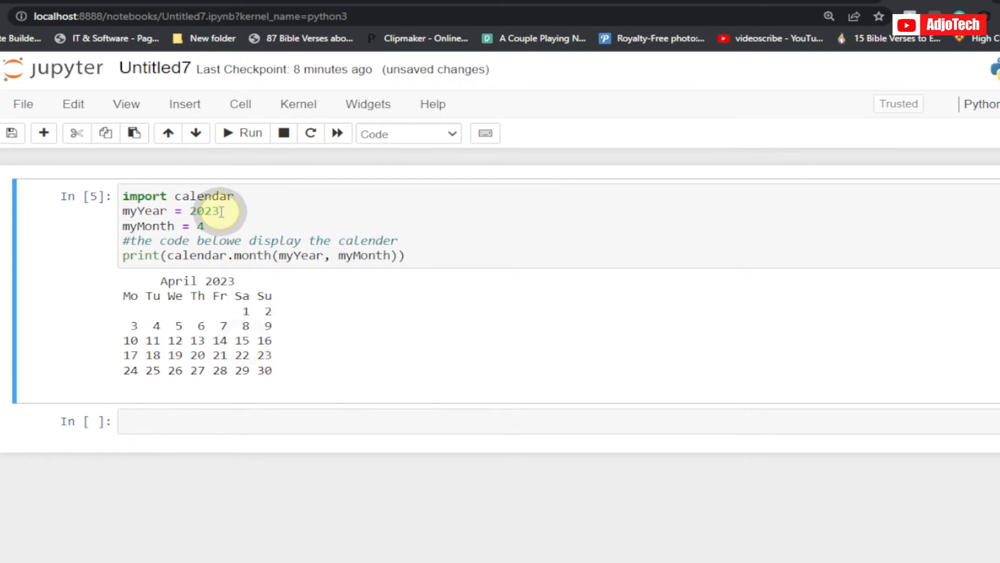
pyautogui.press('Backspace')
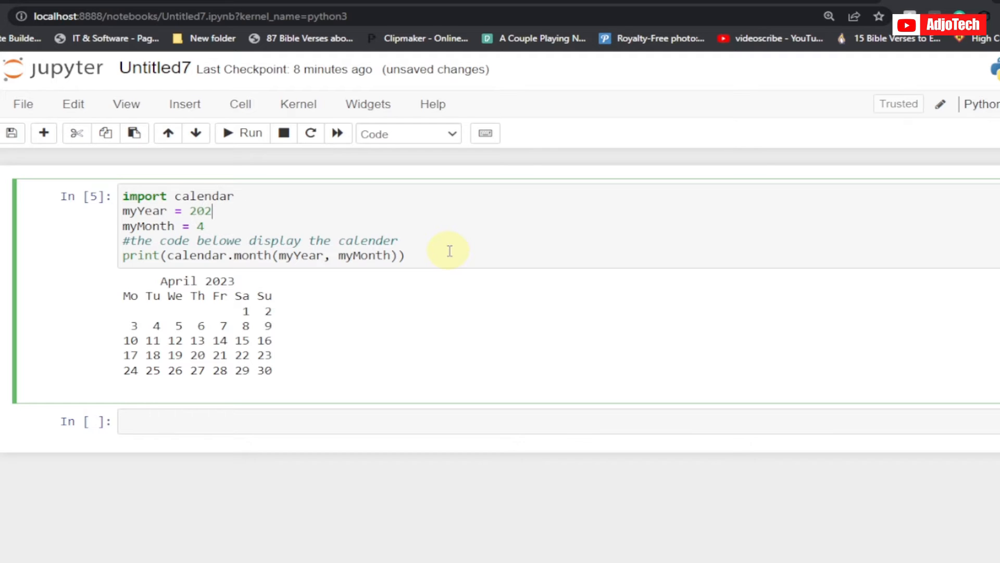
pyautogui.click(244, 134)
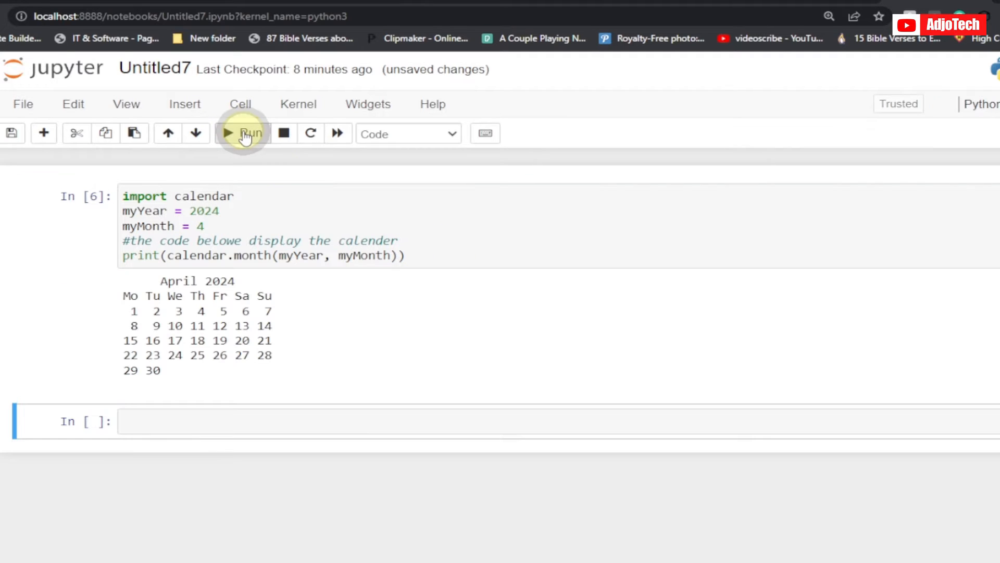
pyautogui.moveTo(406, 282)
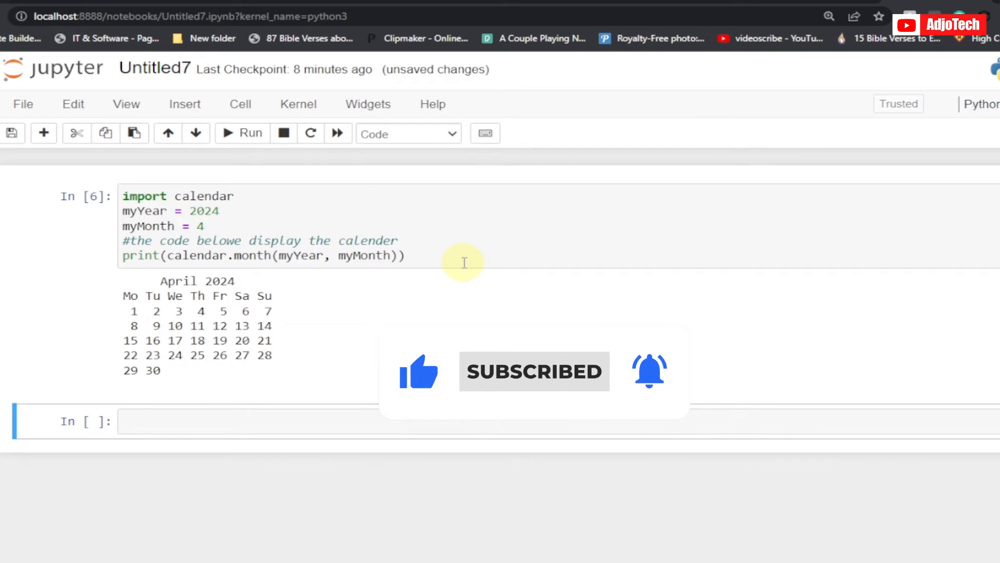
# Step: Delete the calendar cell, leaving two empty code cells
pyautogui.click(109, 181)
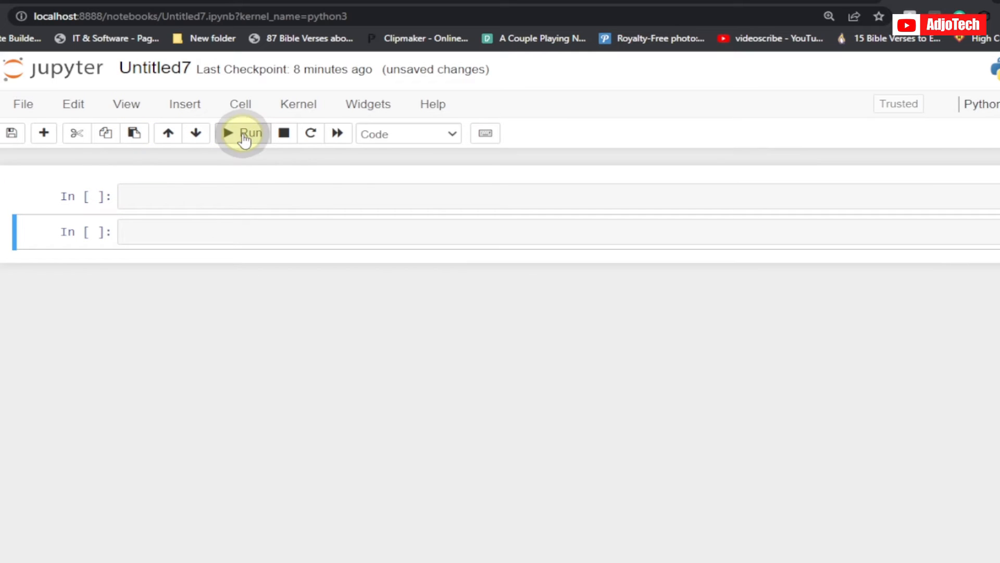
pyautogui.moveTo(249, 212)
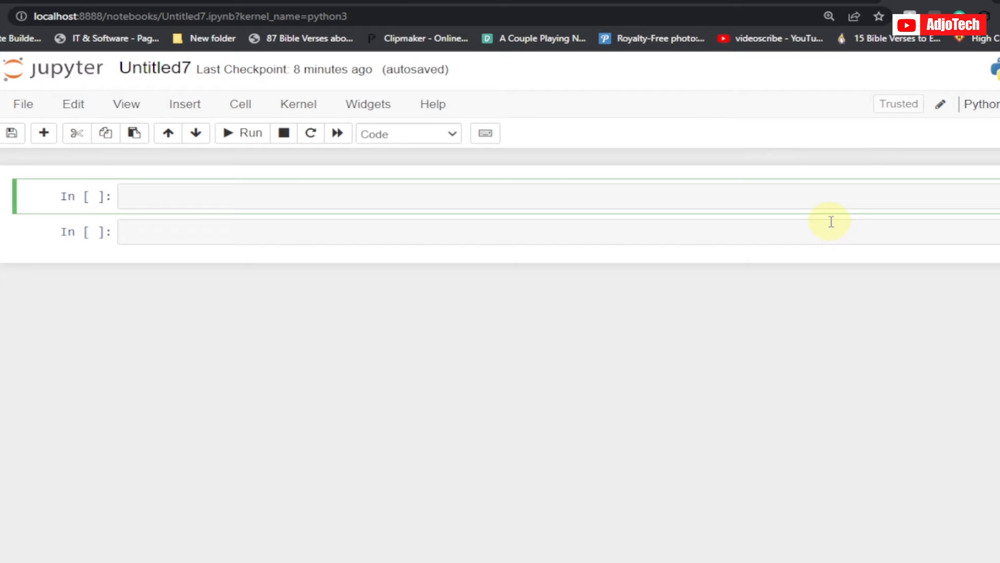
# Step: Write 'import calendar' and 'myYear = 2024' in the first empty cell
pyautogui.write('import')
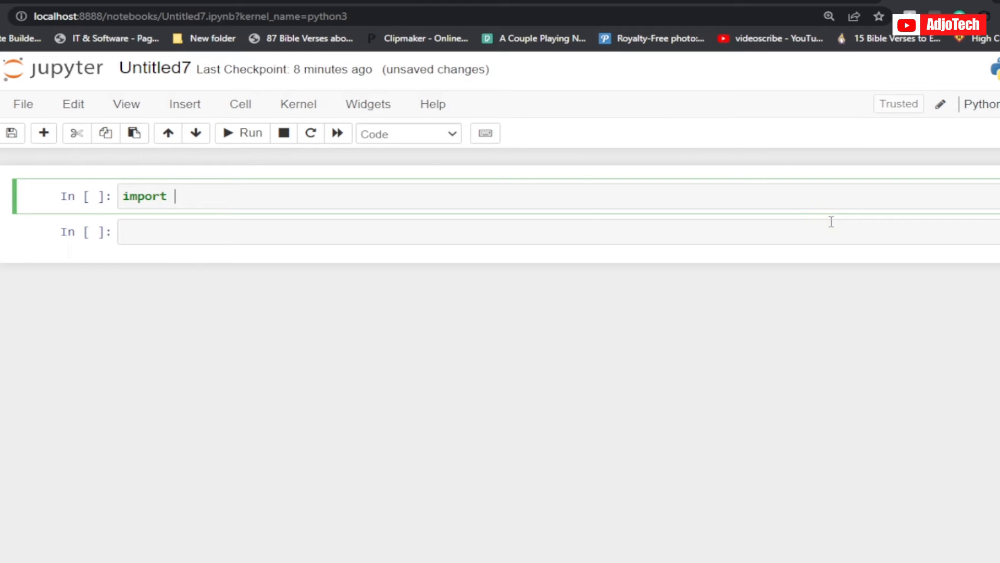
pyautogui.write('cal')
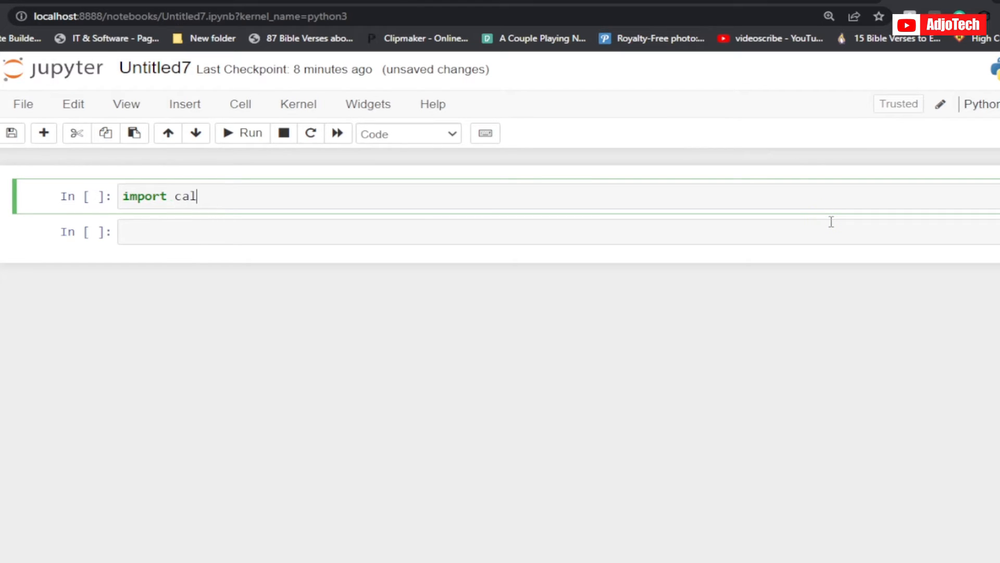
pyautogui.write('ende')
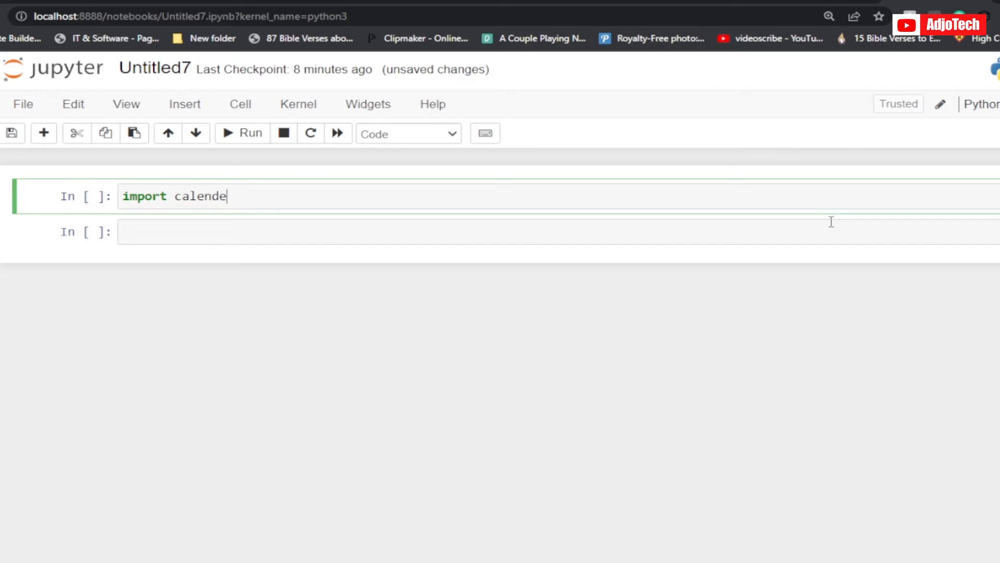
pyautogui.write('ar')
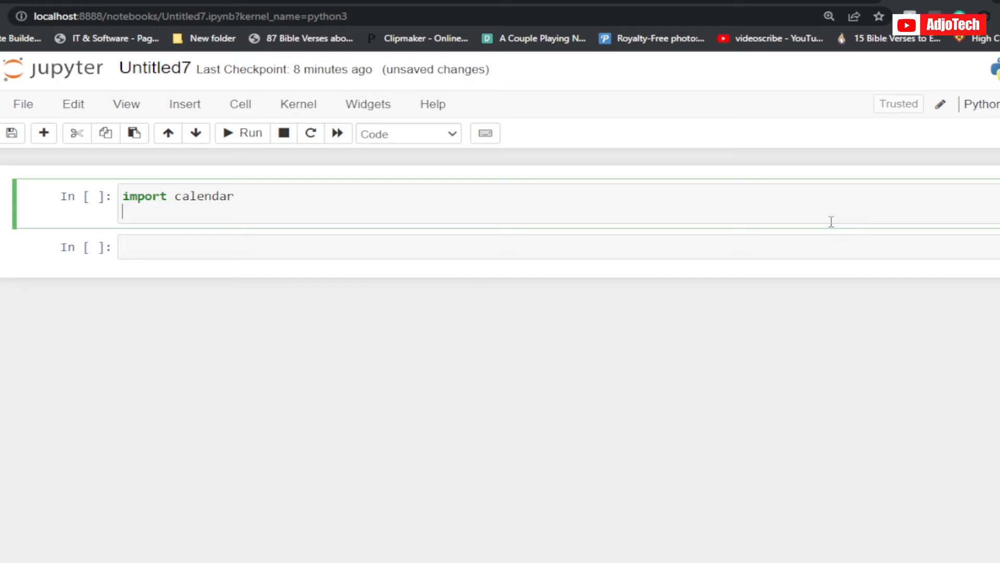
pyautogui.write('my')
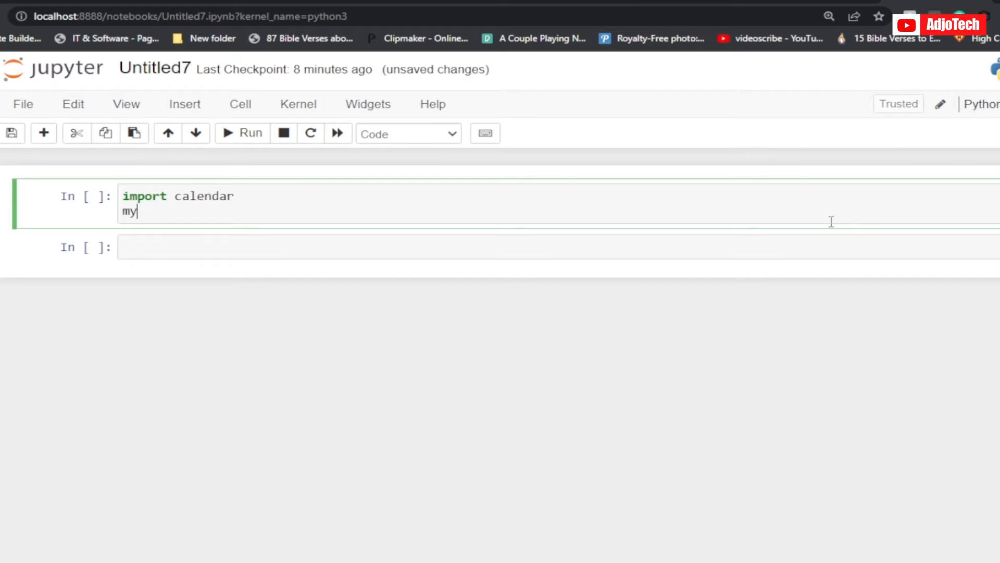
pyautogui.write('Year')
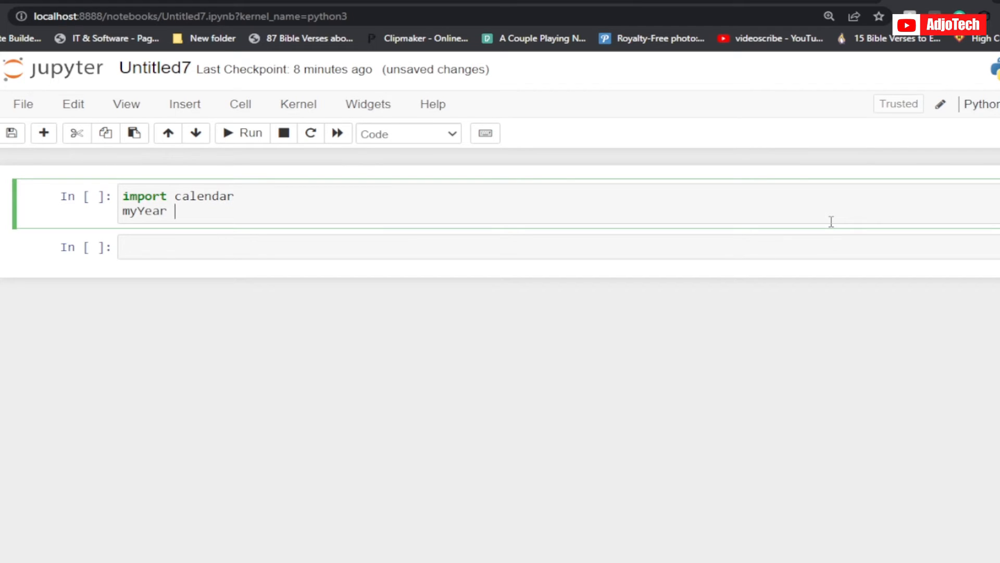
pyautogui.write('=')
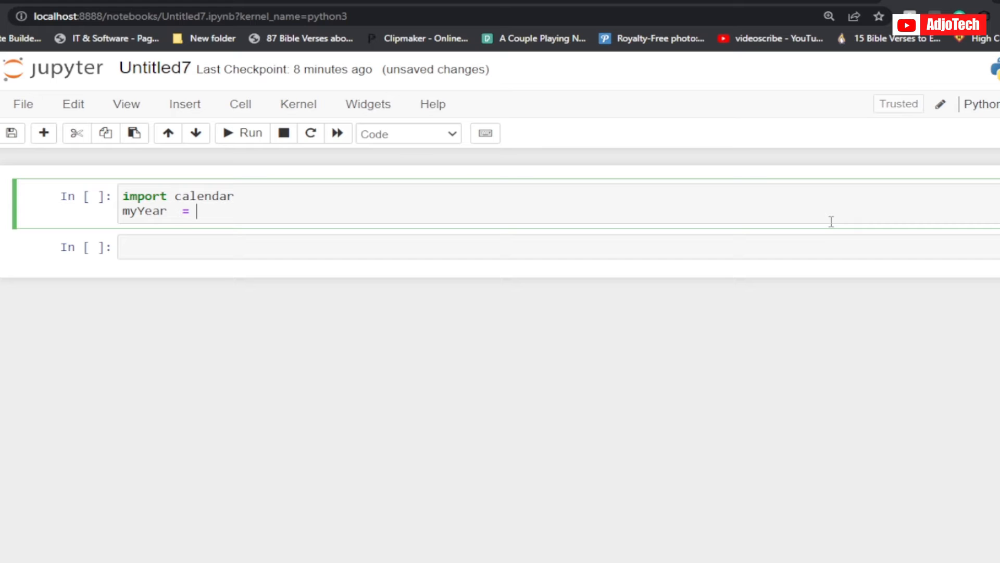
pyautogui.write('20')
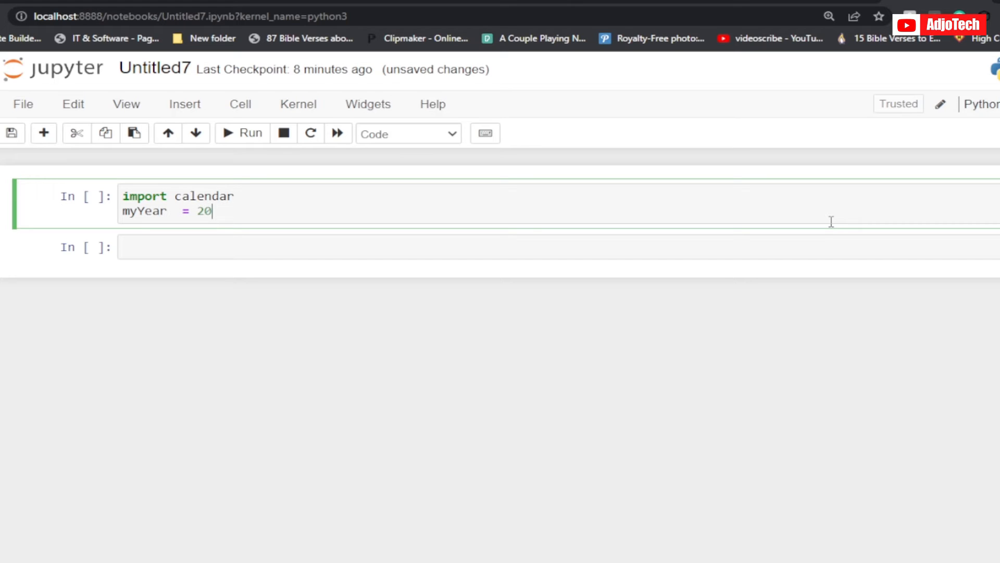
pyautogui.write('24')
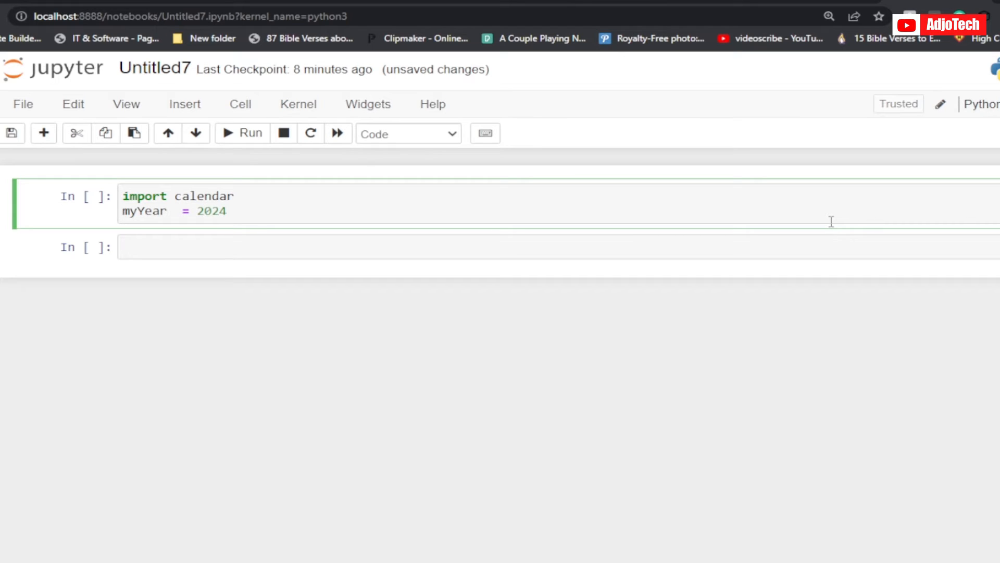
# Step: Add the line 'myMonth = 12' and begin a '#' comment line below it
pyautogui.press('Enter')
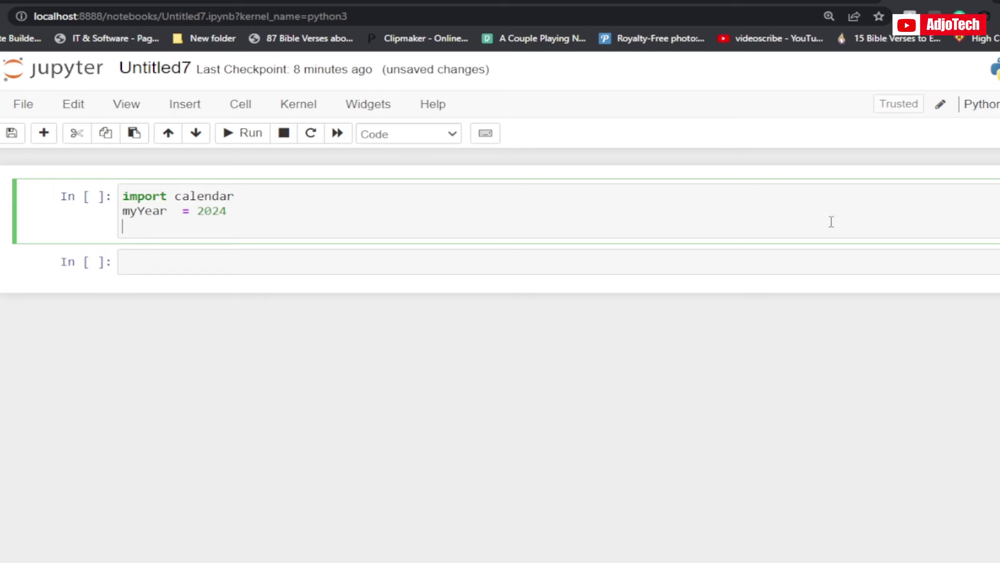
pyautogui.write('my')
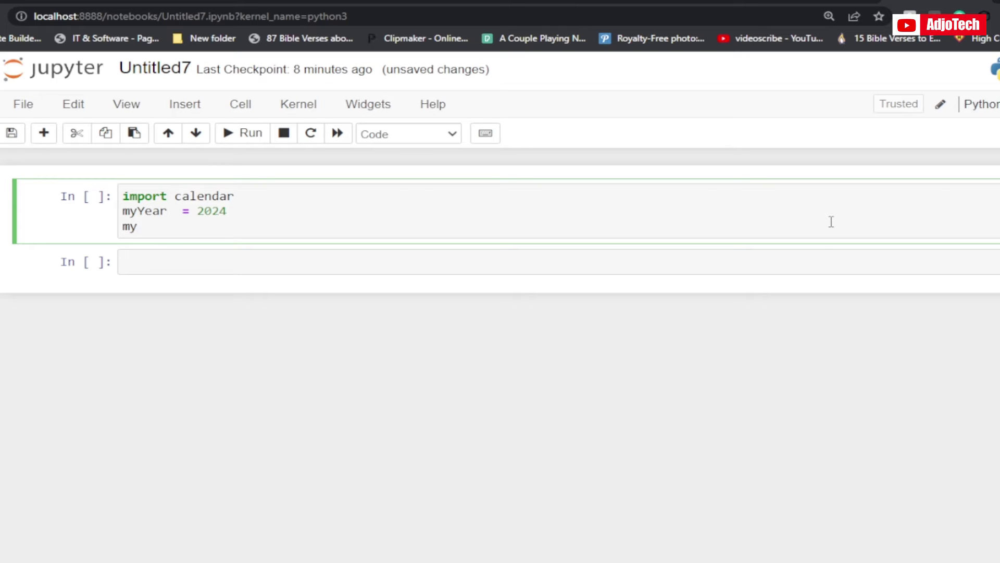
pyautogui.write('Month')
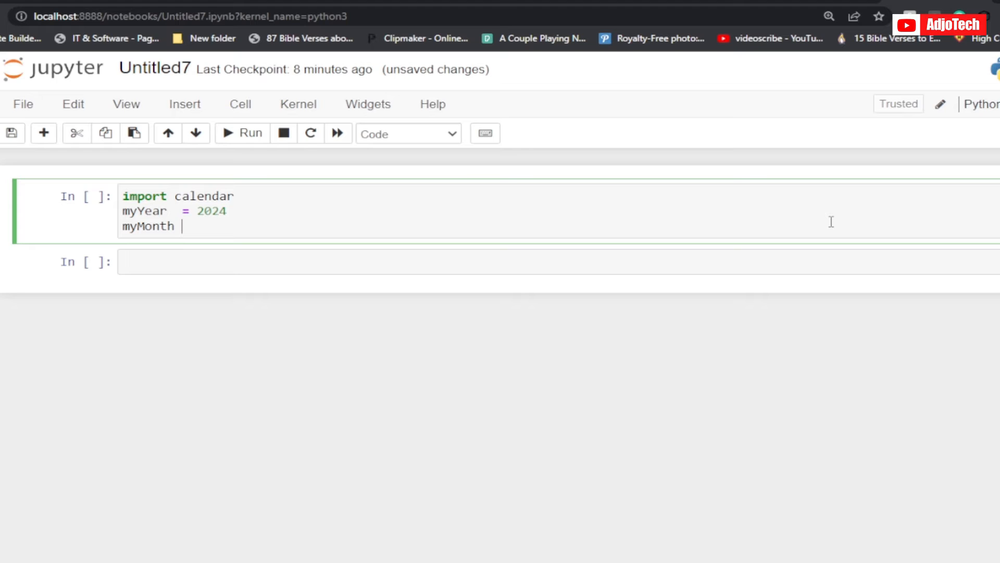
pyautogui.write('=')
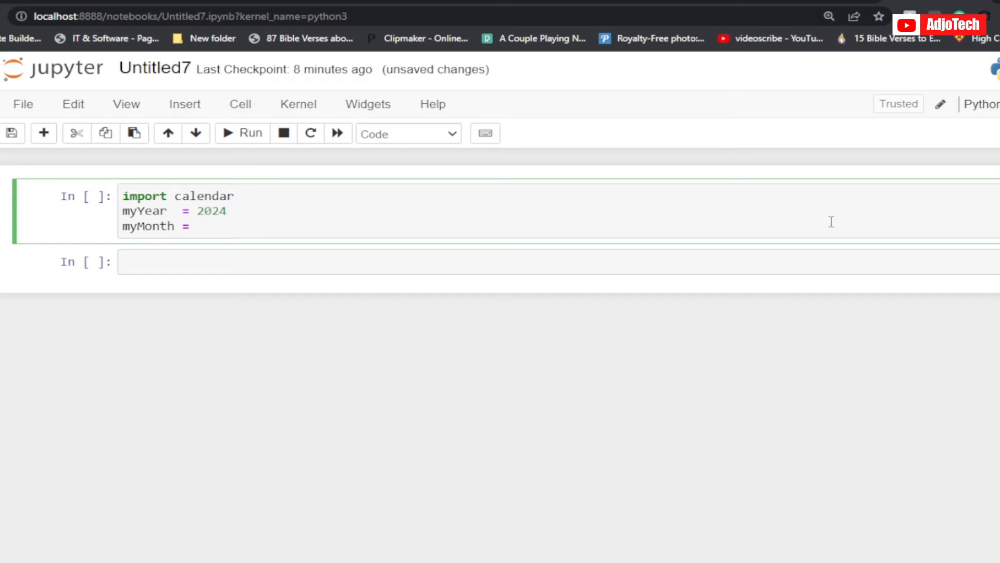
pyautogui.write('12')
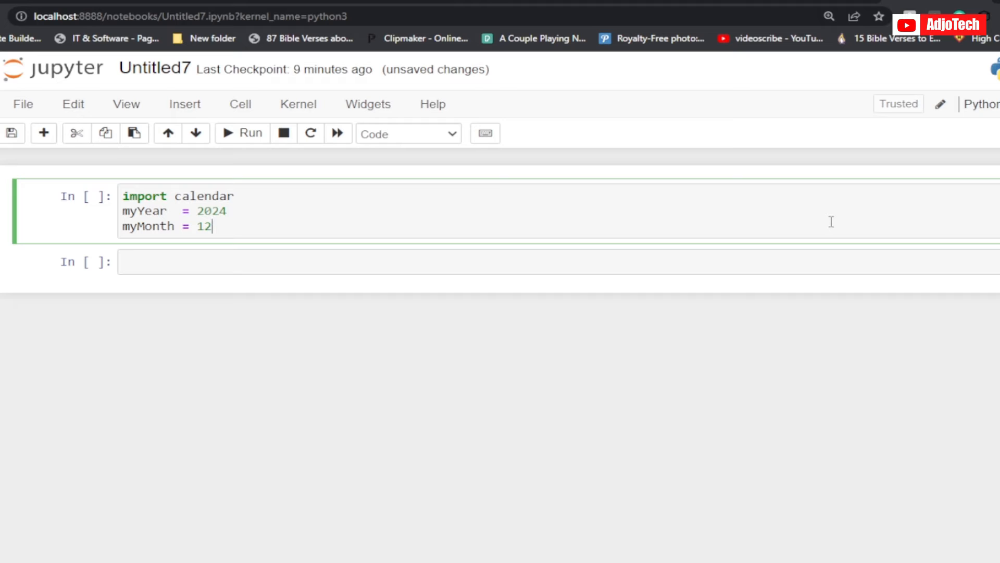
pyautogui.press('Enter')
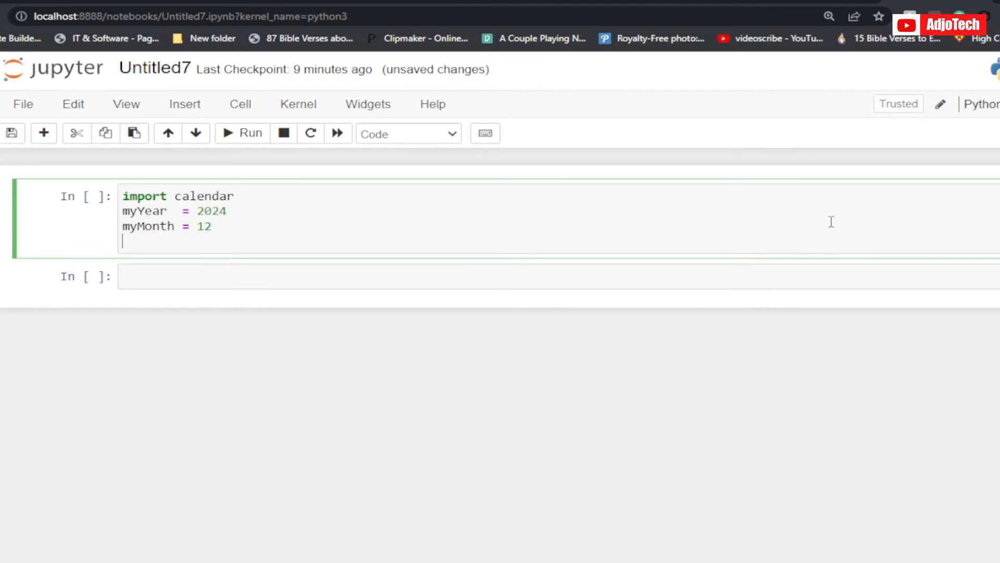
pyautogui.write('#')
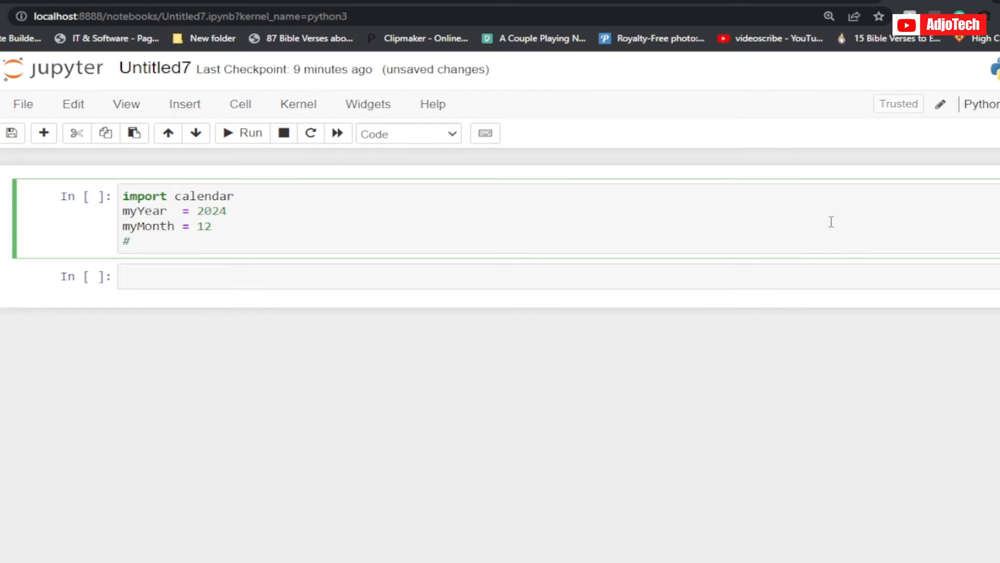
# Step: Write the comment text 'the code below display the calendar' after the hash
pyautogui.click(131, 242)
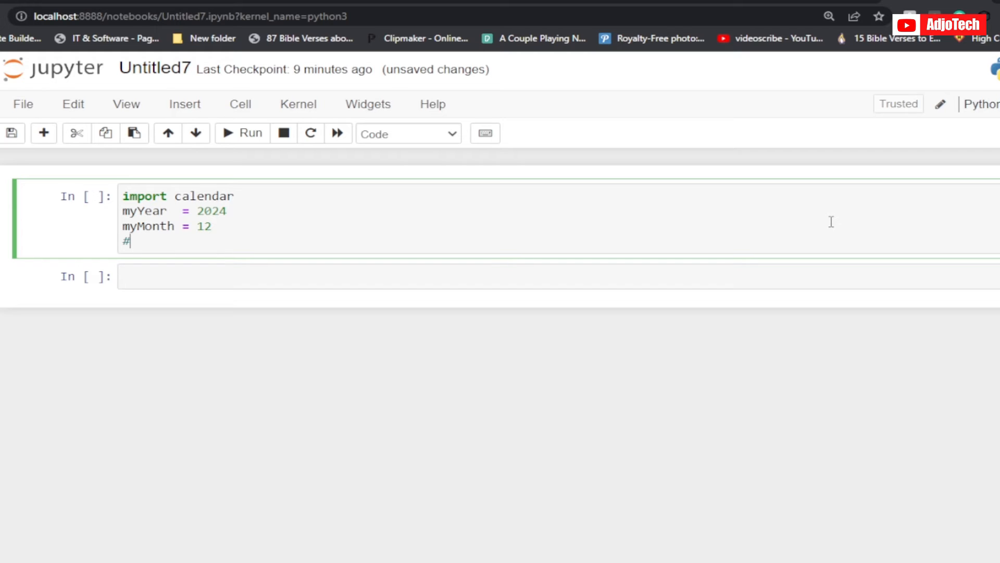
pyautogui.write('the cde e')
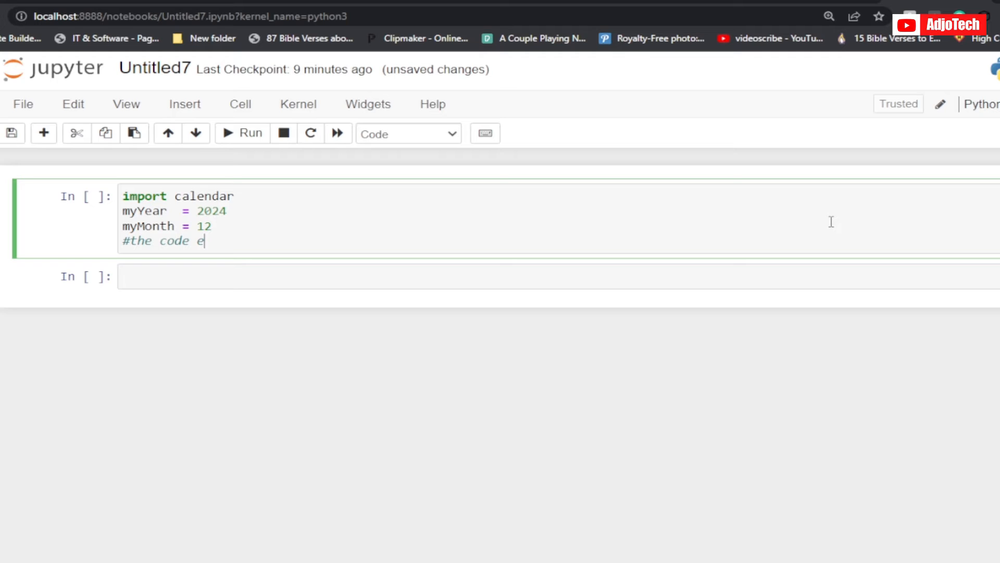
pyautogui.write('below di')
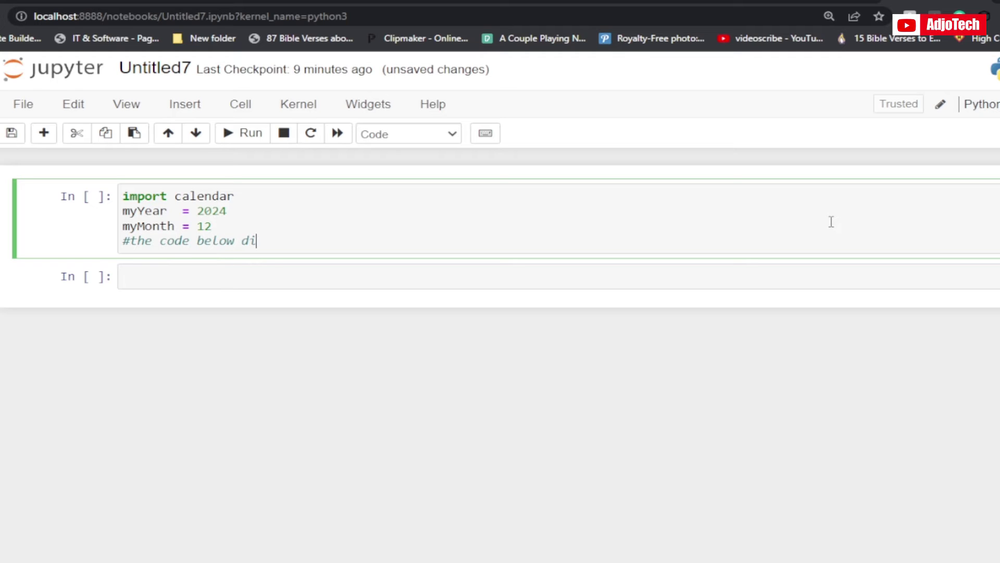
pyautogui.write('s')
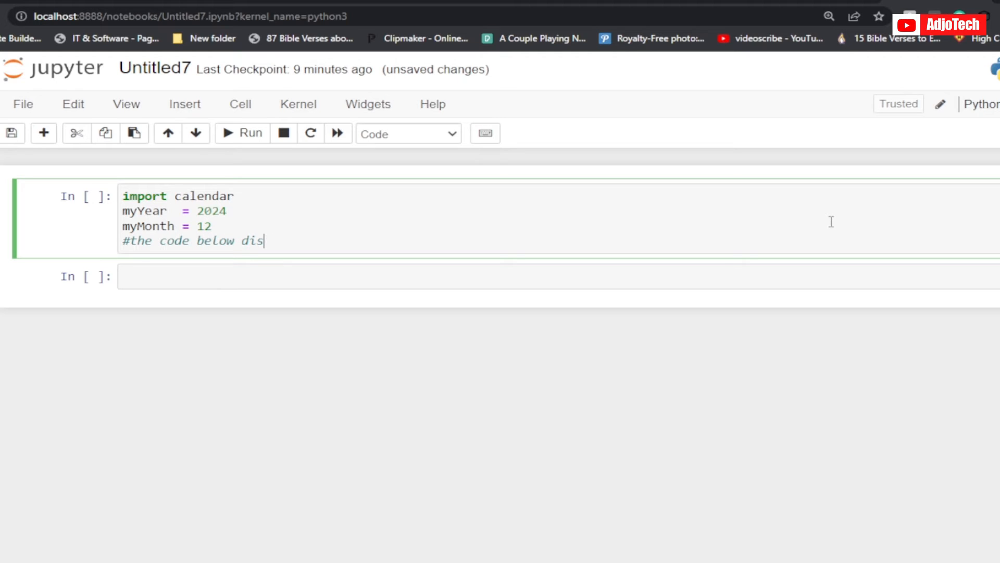
pyautogui.write('play the calendar')
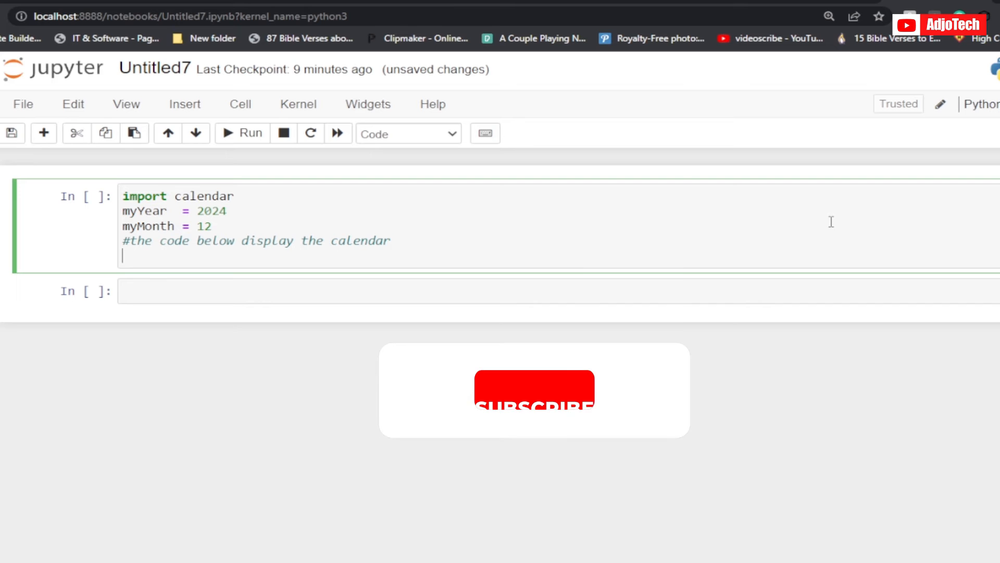
# Step: Write the final line print(calendar.month(myYear,myMonth))
pyautogui.write('print')
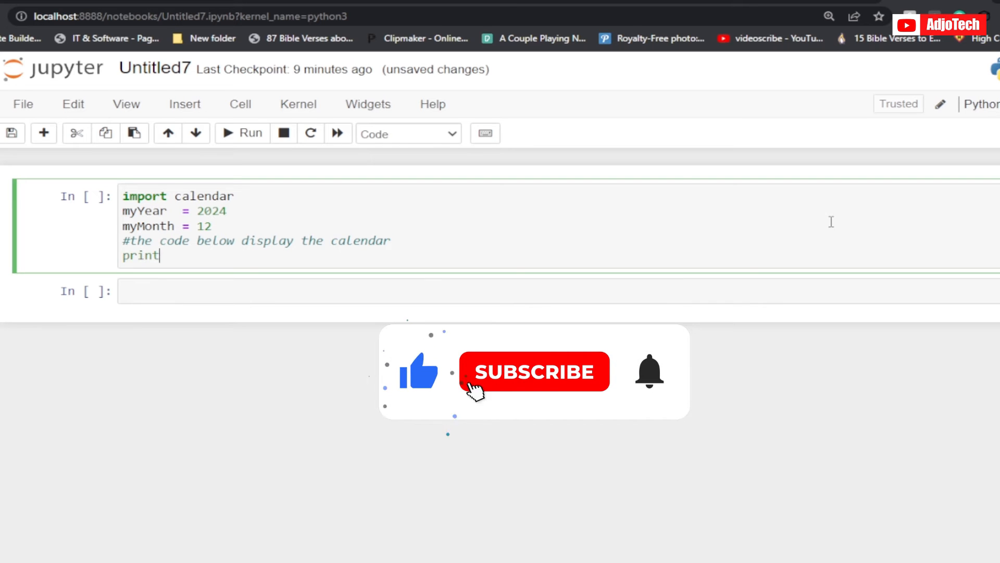
pyautogui.write('(')
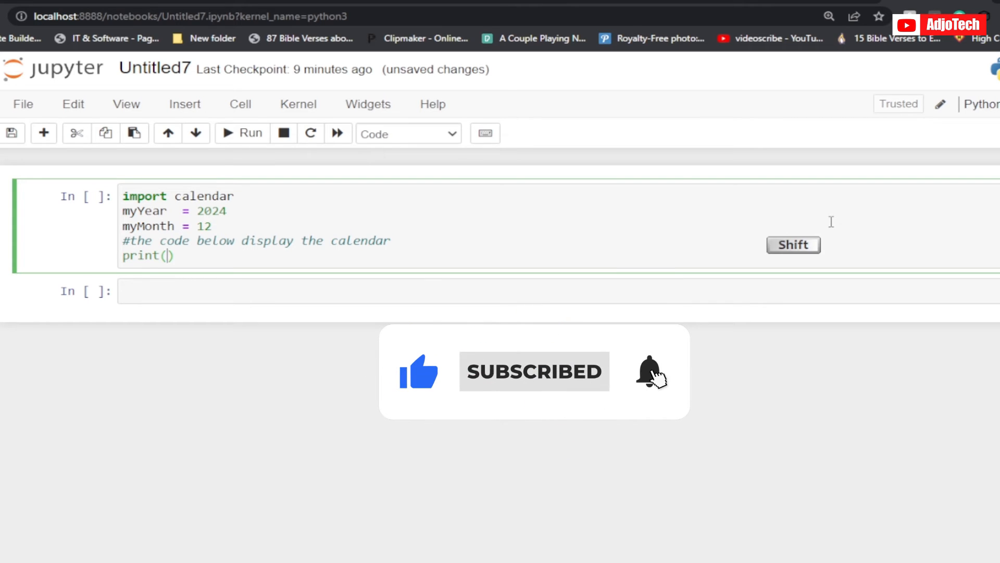
pyautogui.write('calen')
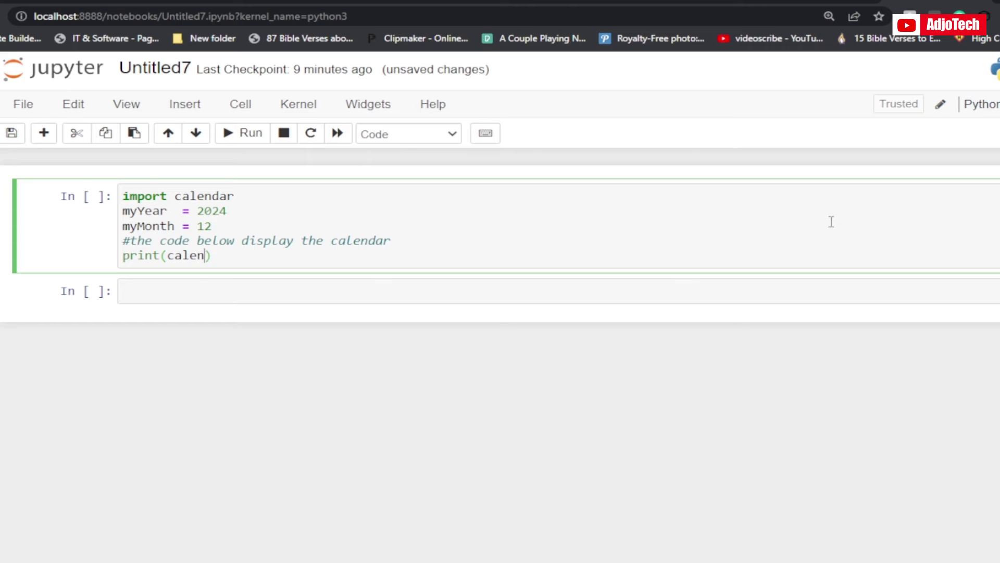
pyautogui.write('dar.m')
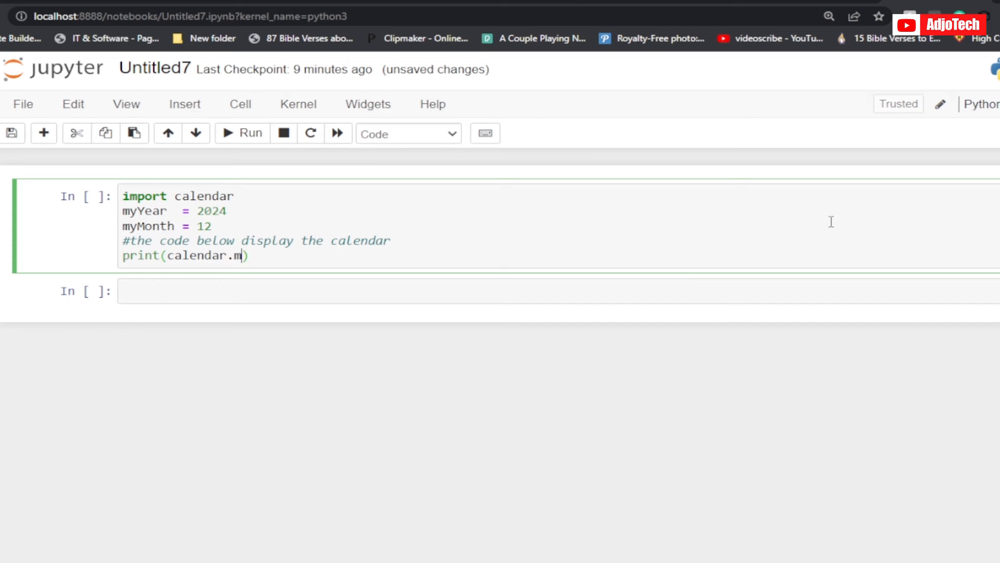
pyautogui.write('onth')
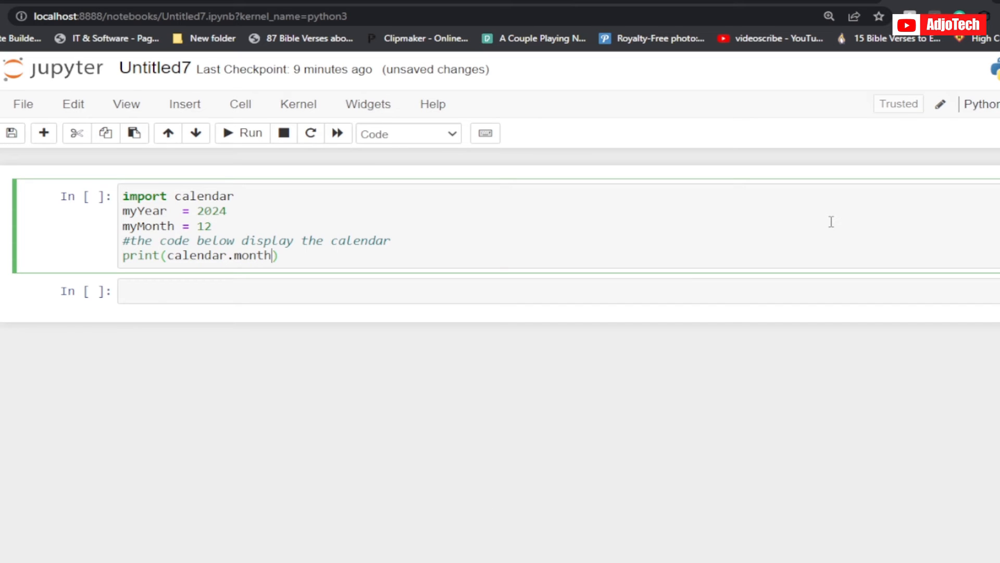
pyautogui.write('(')
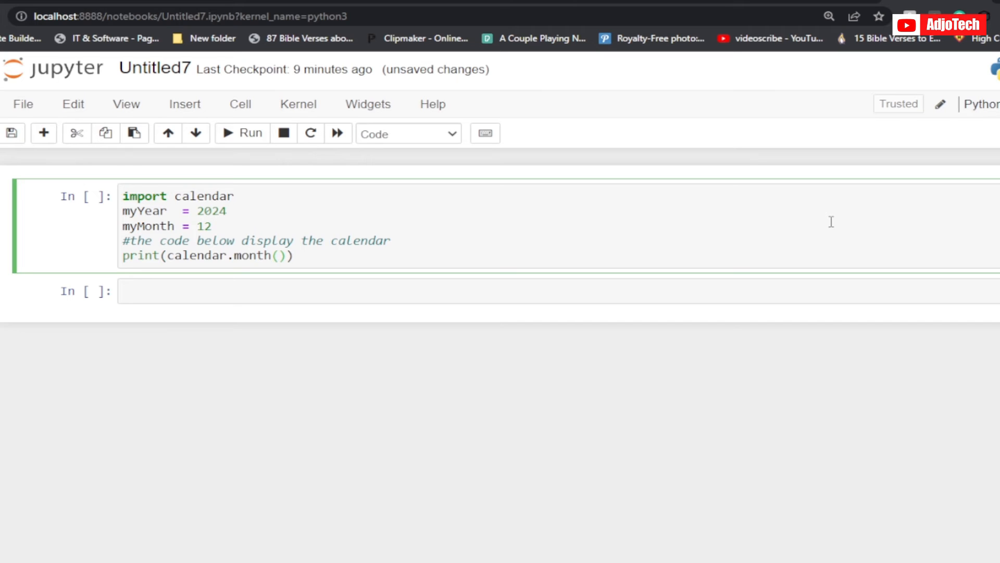
pyautogui.write('myYear')
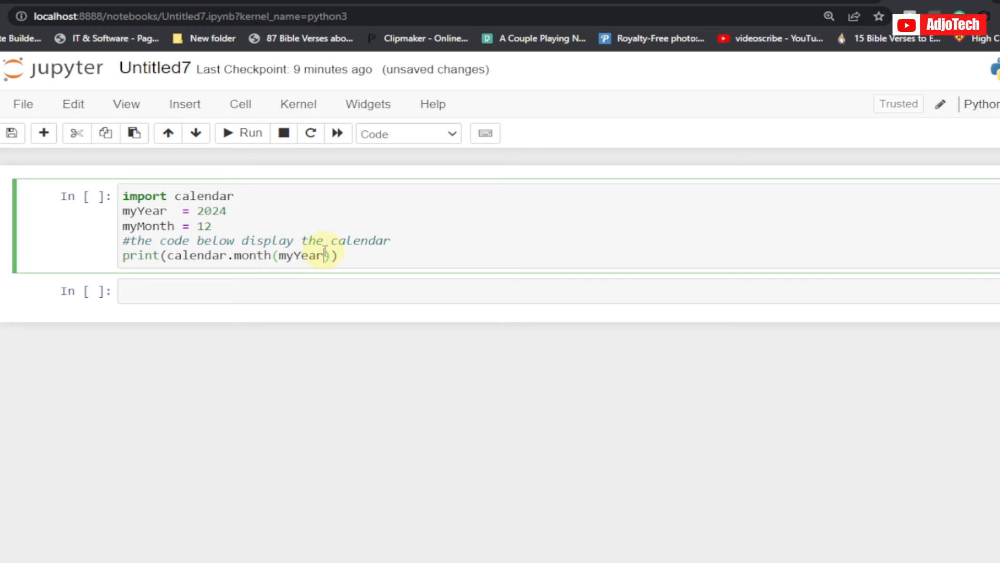
pyautogui.write(',')
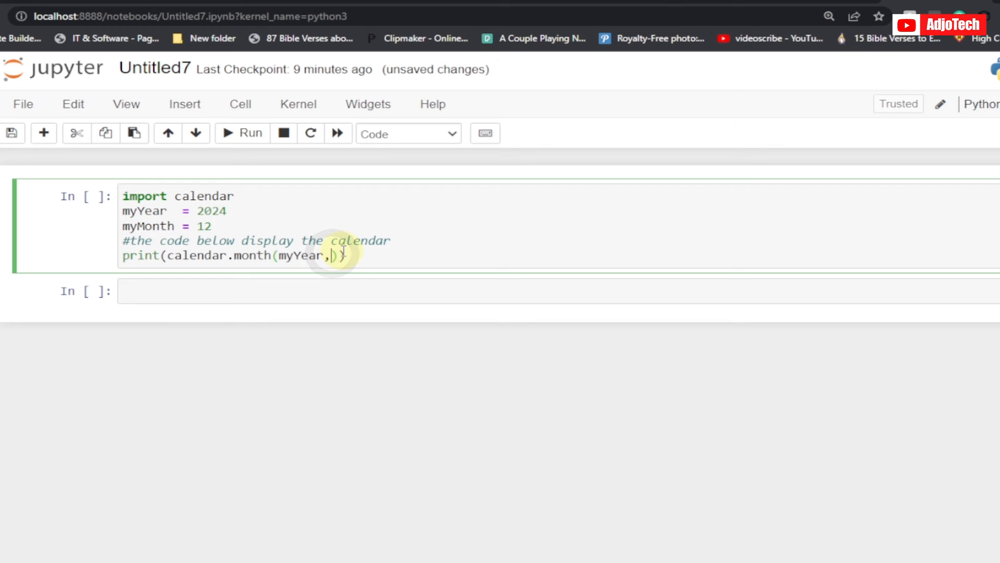
pyautogui.moveTo(739, 248)
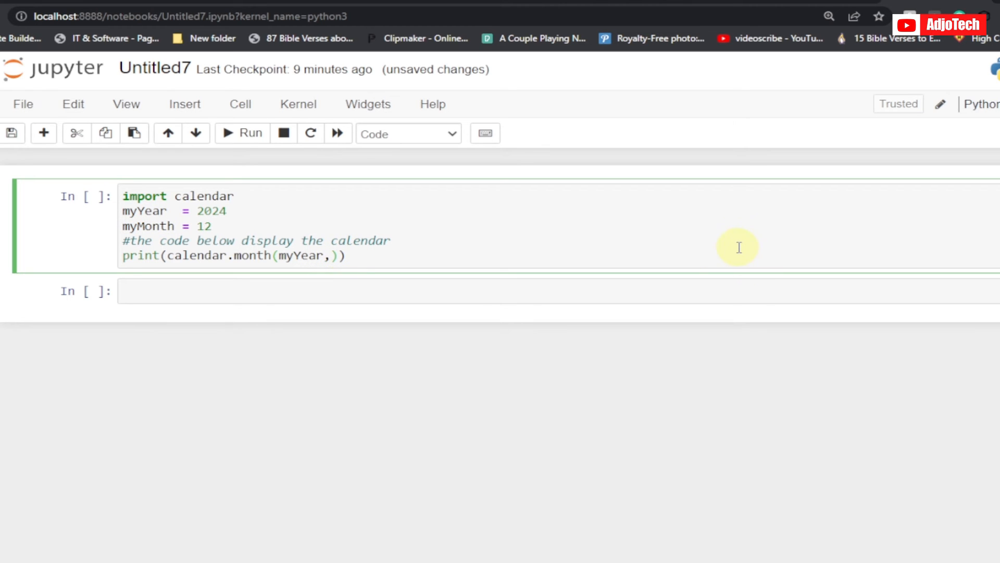
pyautogui.write('myMonth')
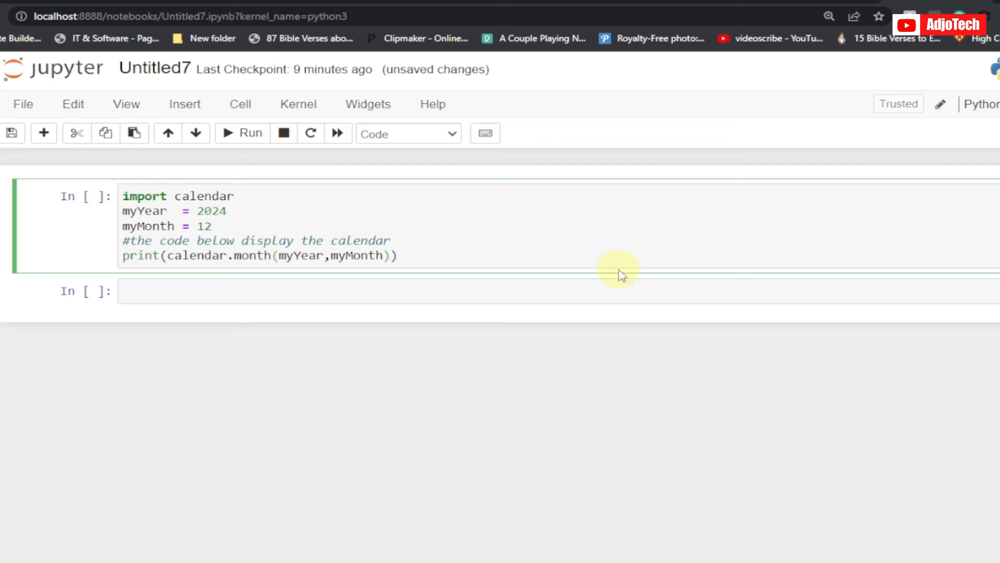
pyautogui.moveTo(263, 168)
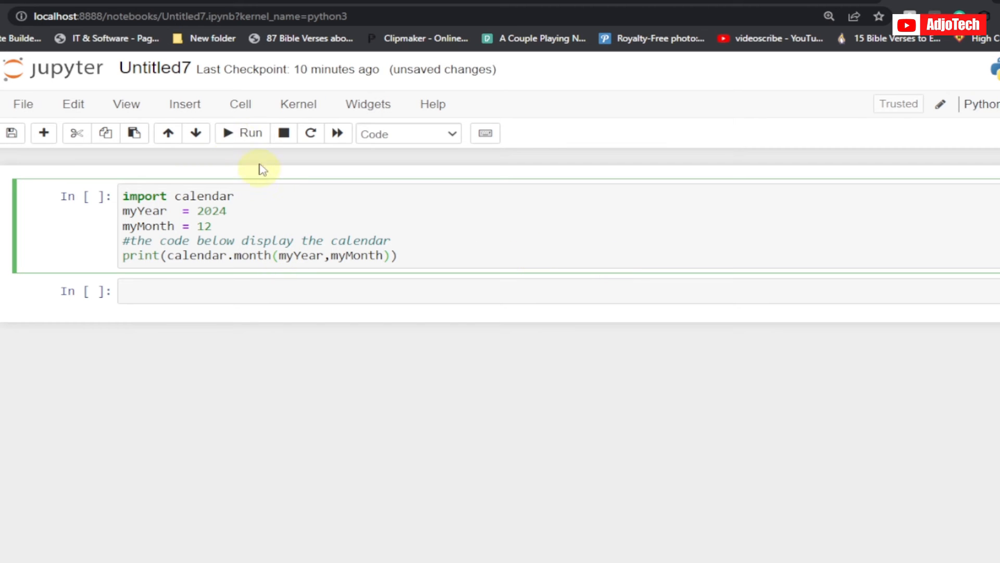
# Step: Run the cell to print December 2024, then change myMonth to 1
pyautogui.click(242, 134)
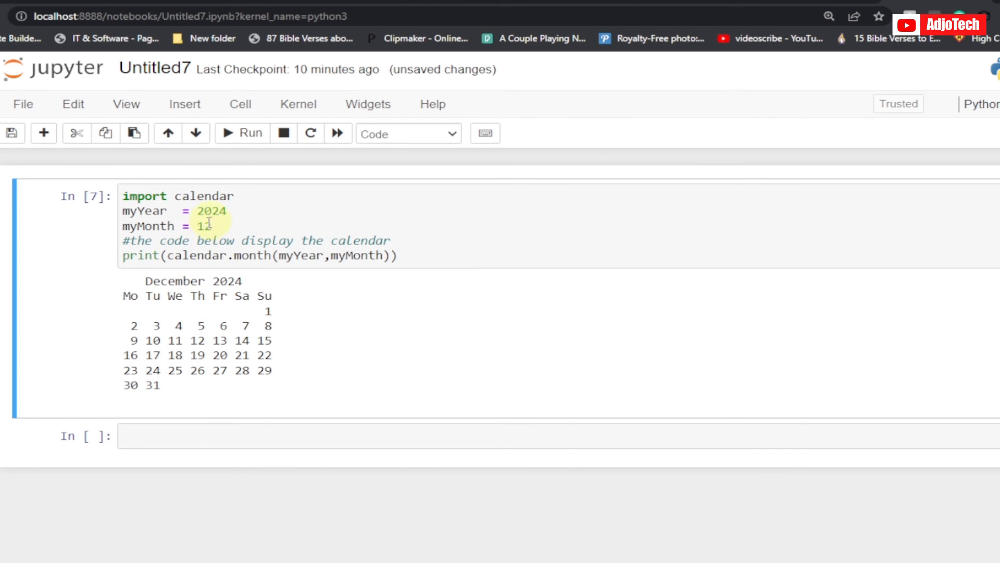
pyautogui.click(406, 240)
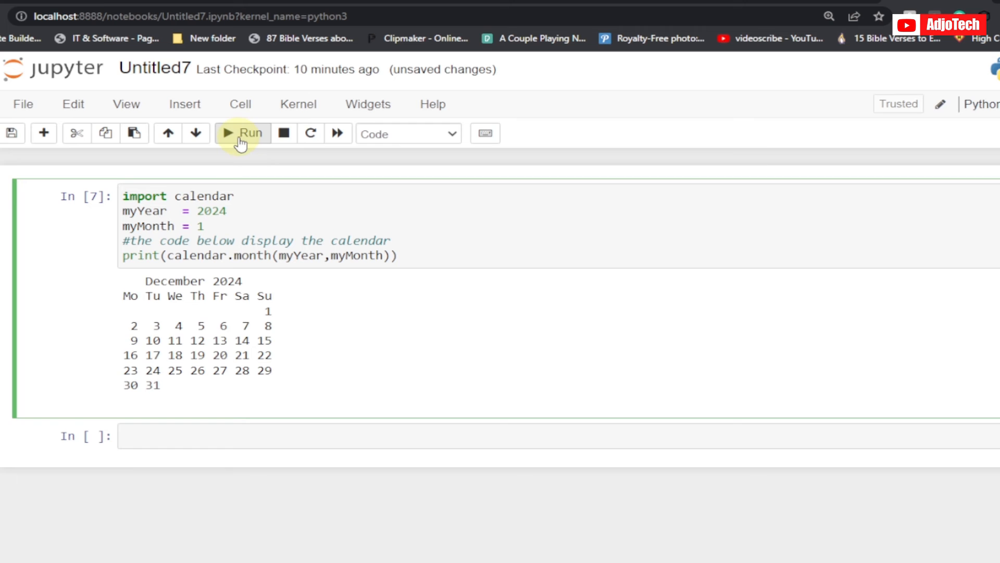
# Step: Re-run to print January 2024, then set myMonth to 3 for the March 2024 calendar
pyautogui.click(241, 133)
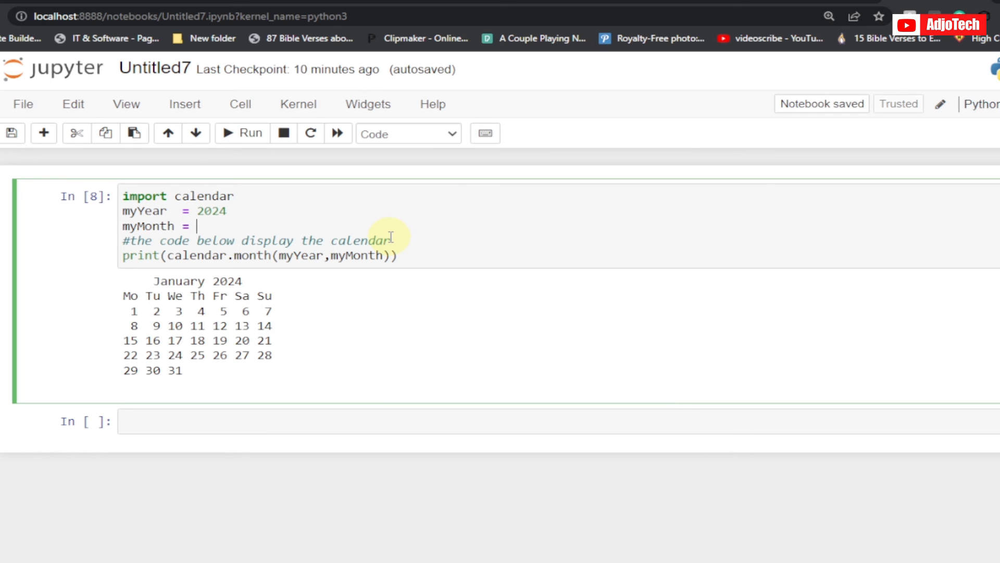
pyautogui.write('3')
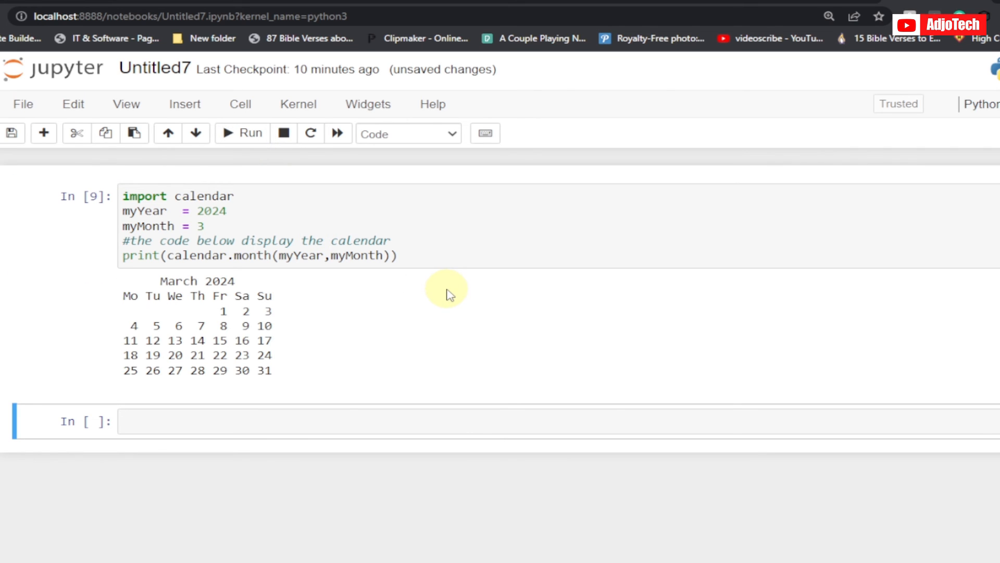
pyautogui.moveTo(427, 297)
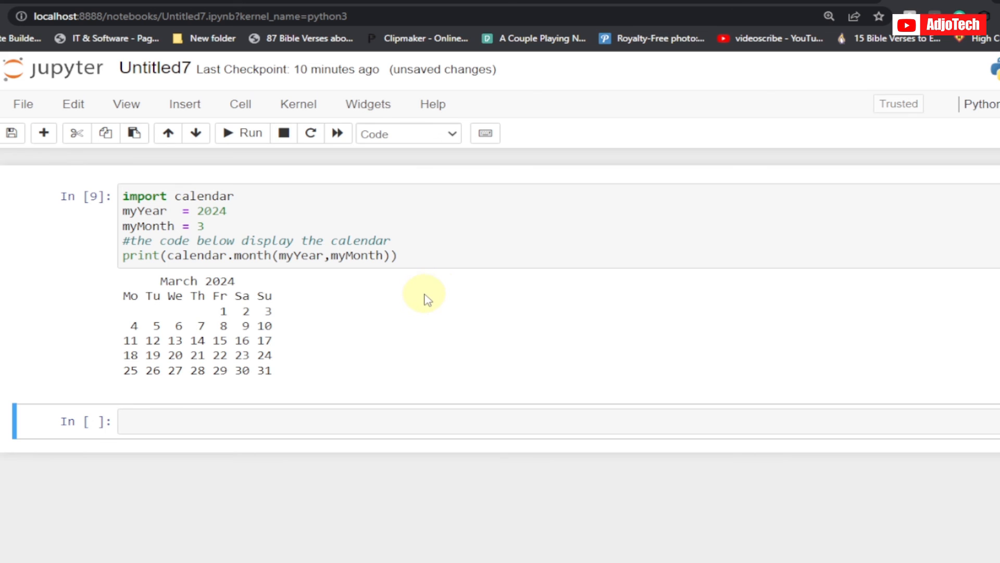
pyautogui.moveTo(238, 318)
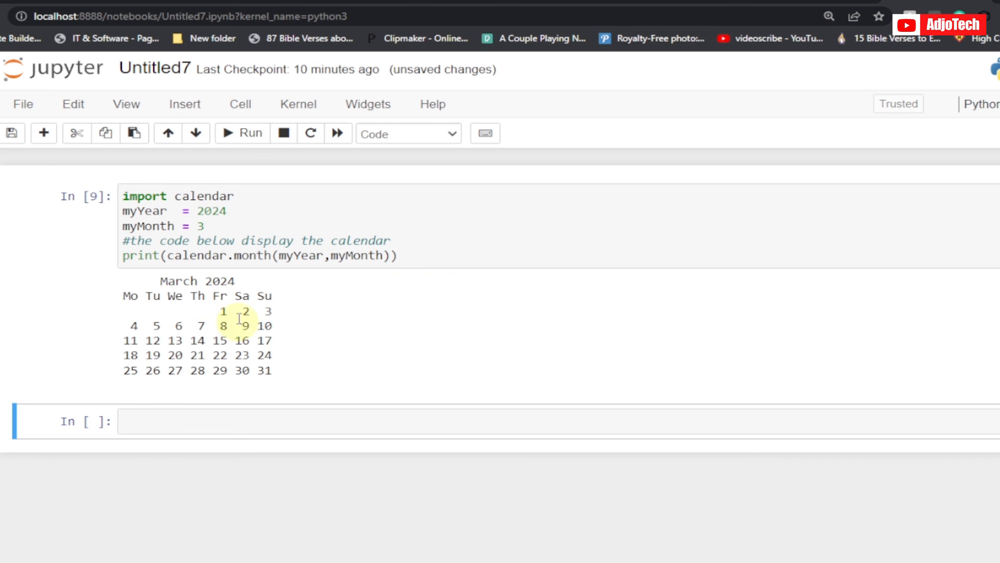
pyautogui.moveTo(287, 232)
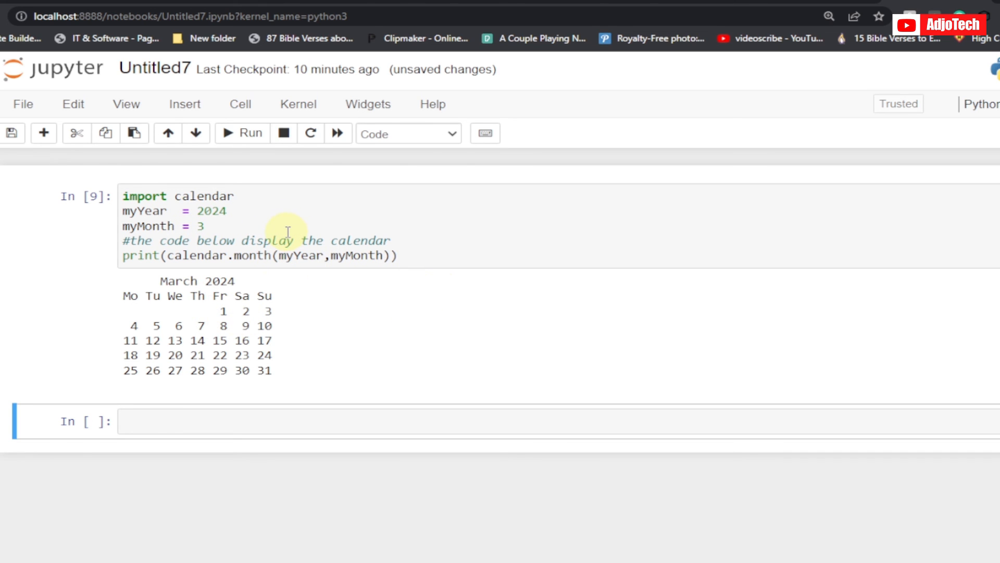